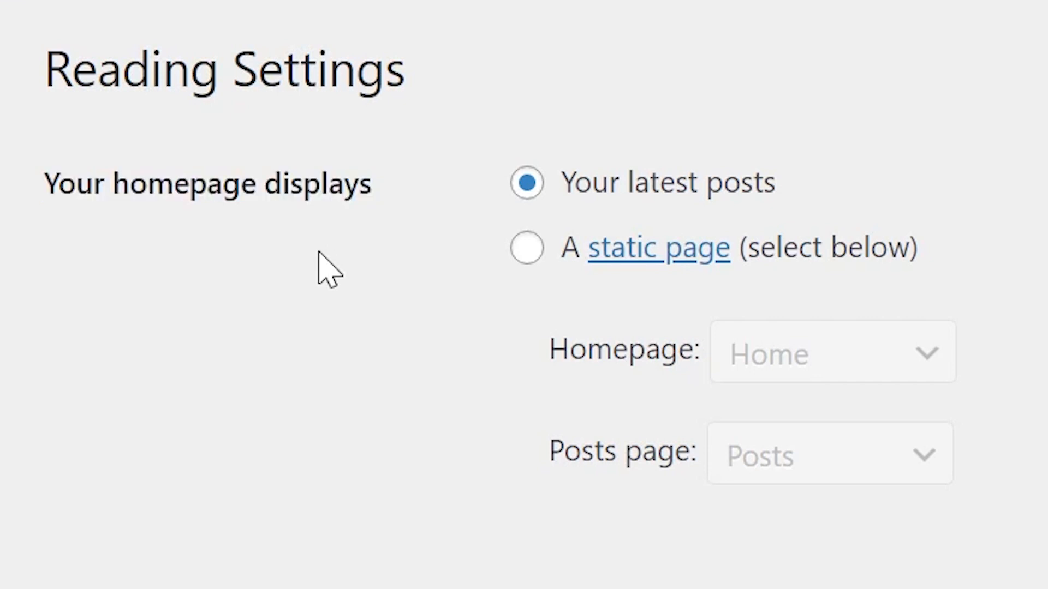
{"action": "mouse_move", "coordinate": [1036, 277]}
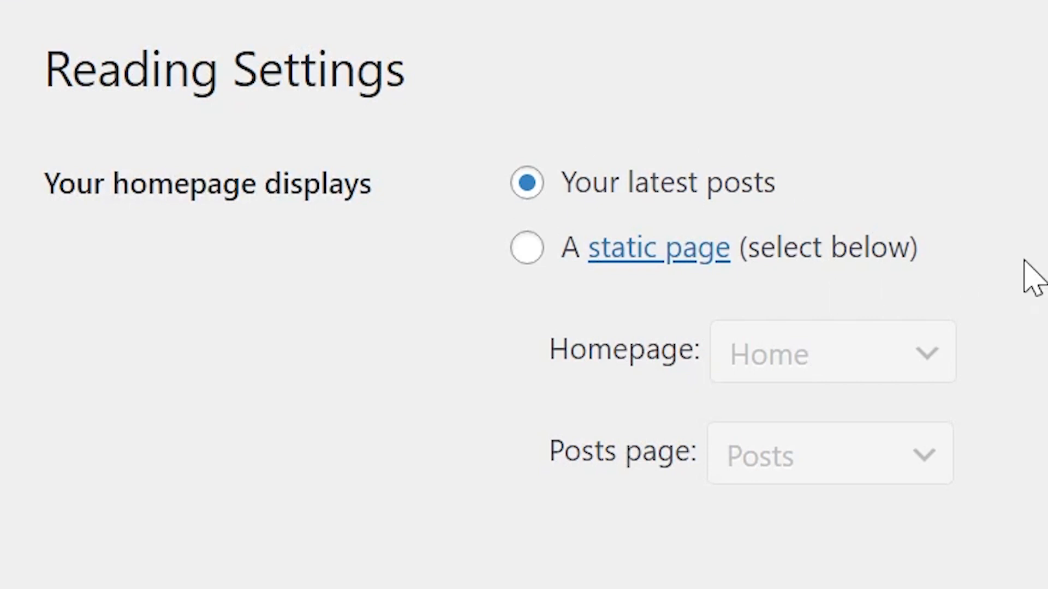
{"action": "mouse_move", "coordinate": [667, 318]}
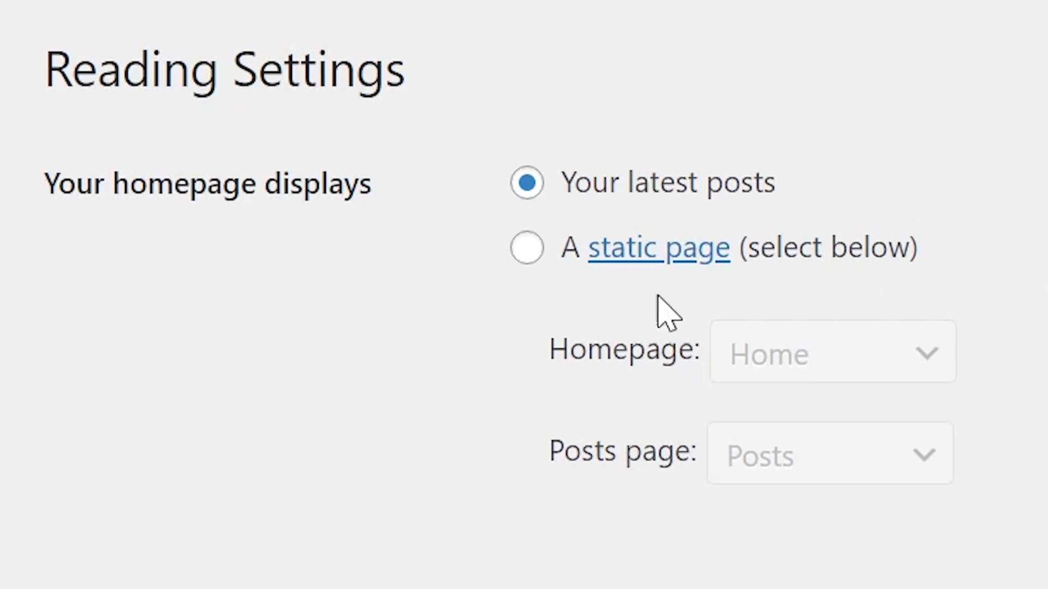
{"action": "mouse_move", "coordinate": [878, 411]}
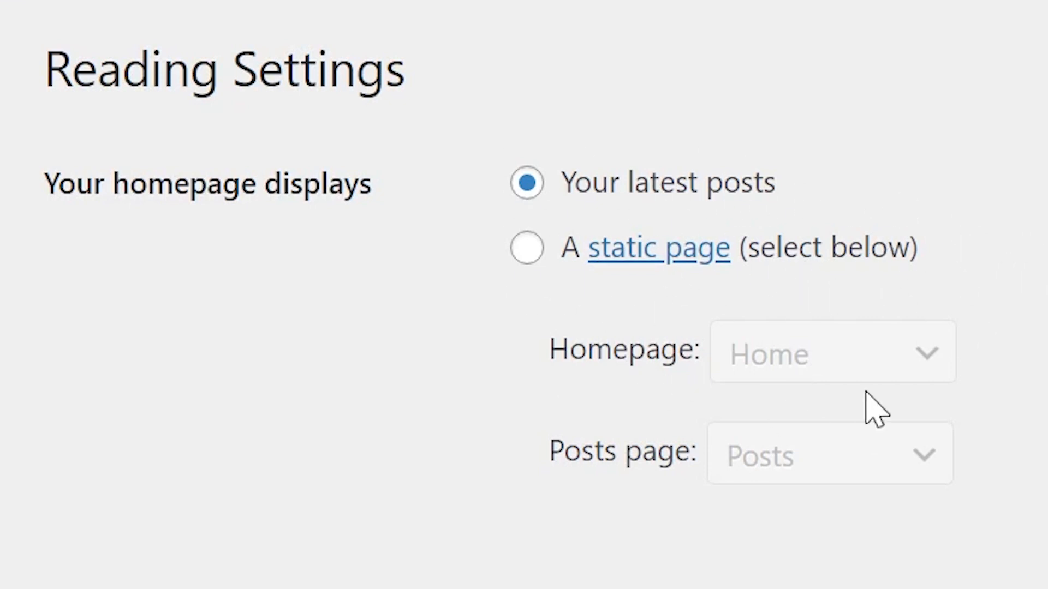
{"action": "mouse_move", "coordinate": [975, 241]}
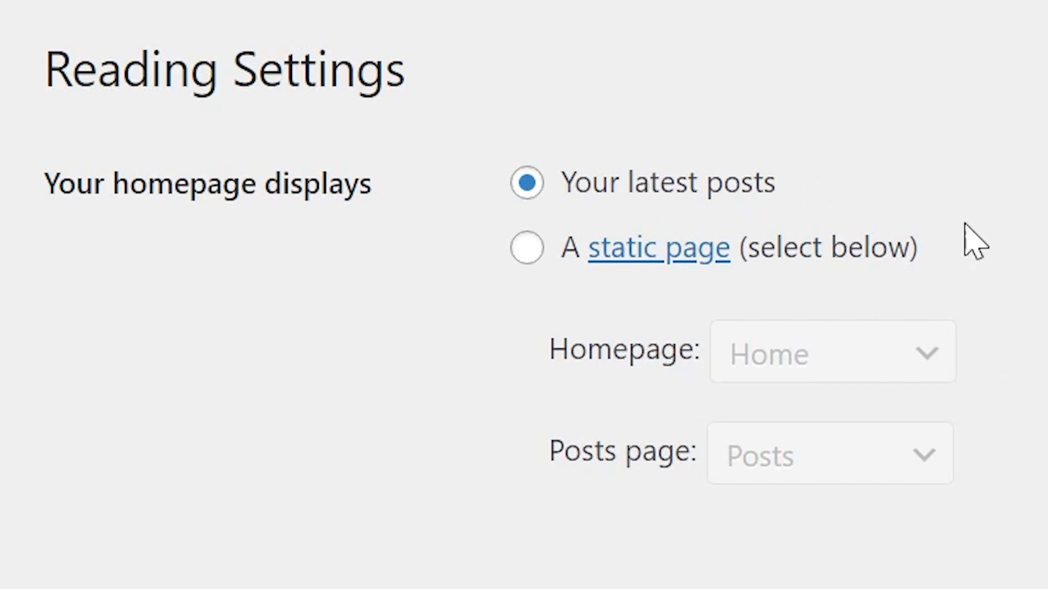
{"action": "mouse_move", "coordinate": [971, 276]}
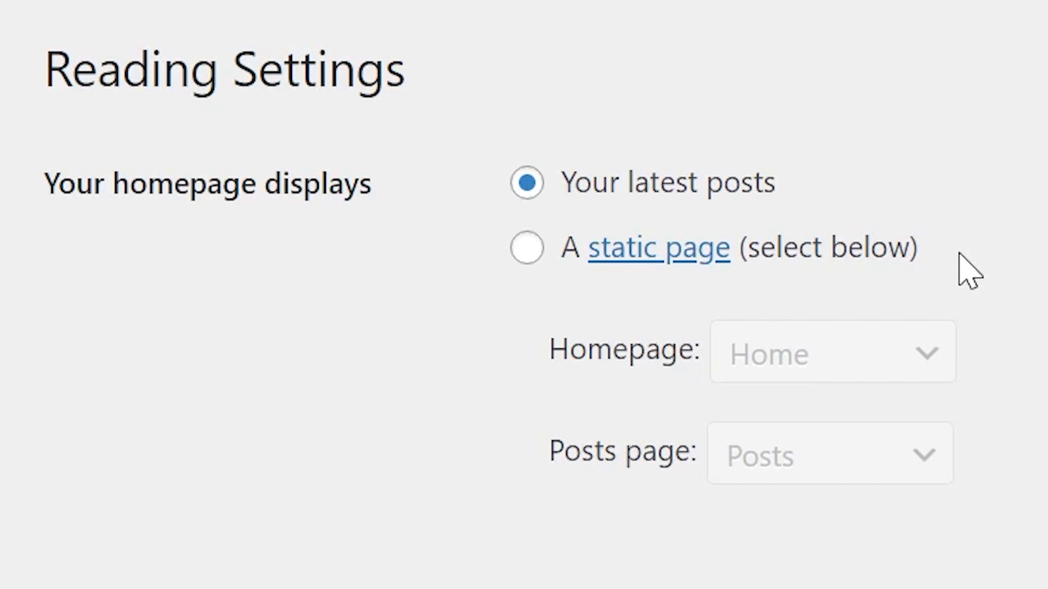
Choose 'A static page' for the homepage, keeping Home as homepage and Posts as posts page.
{"action": "left_click", "coordinate": [526, 249]}
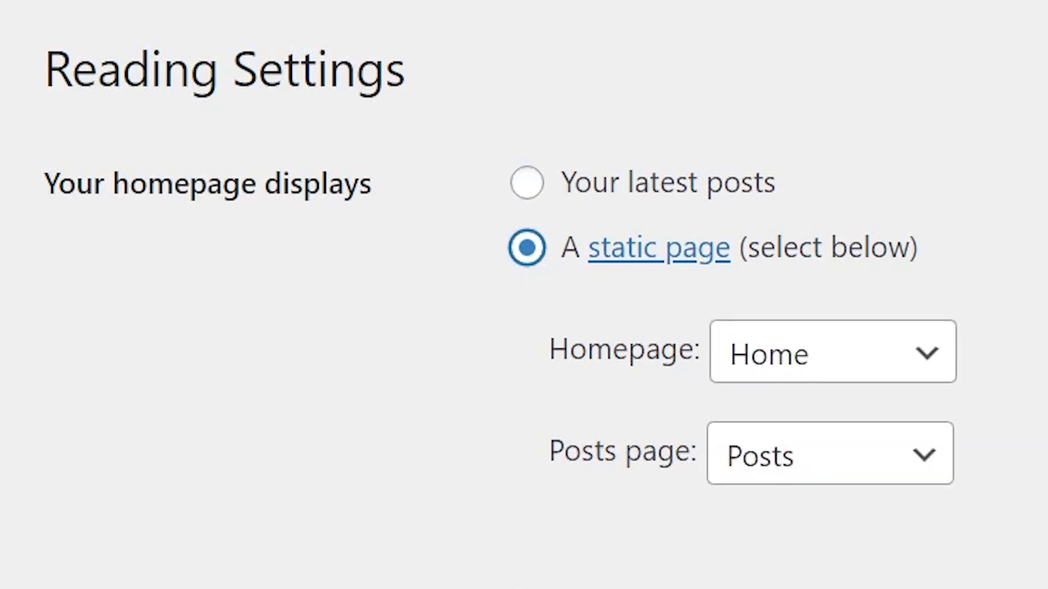
{"action": "mouse_move", "coordinate": [768, 361]}
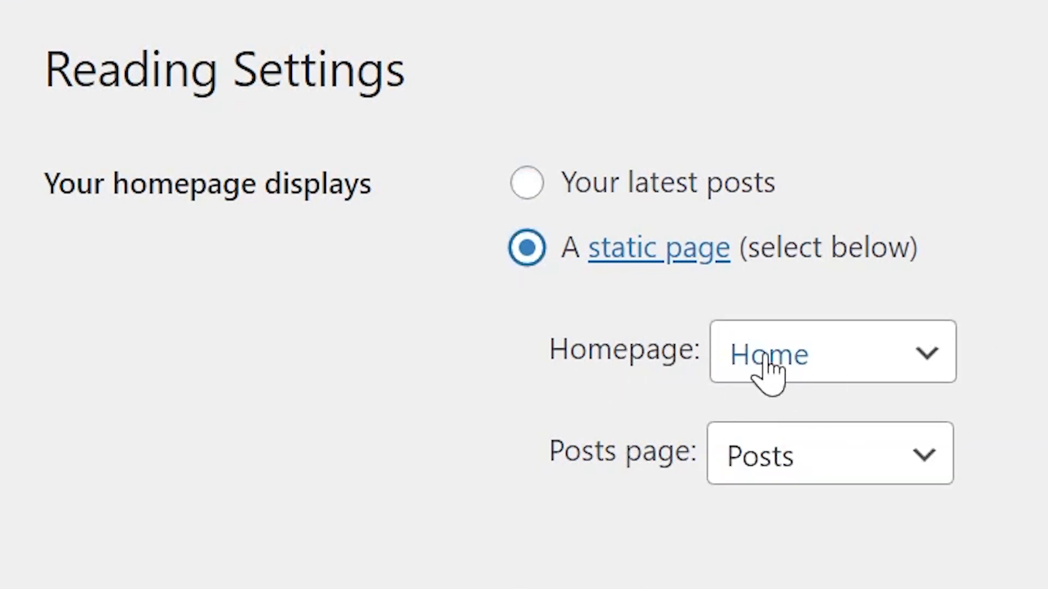
{"action": "mouse_move", "coordinate": [768, 511]}
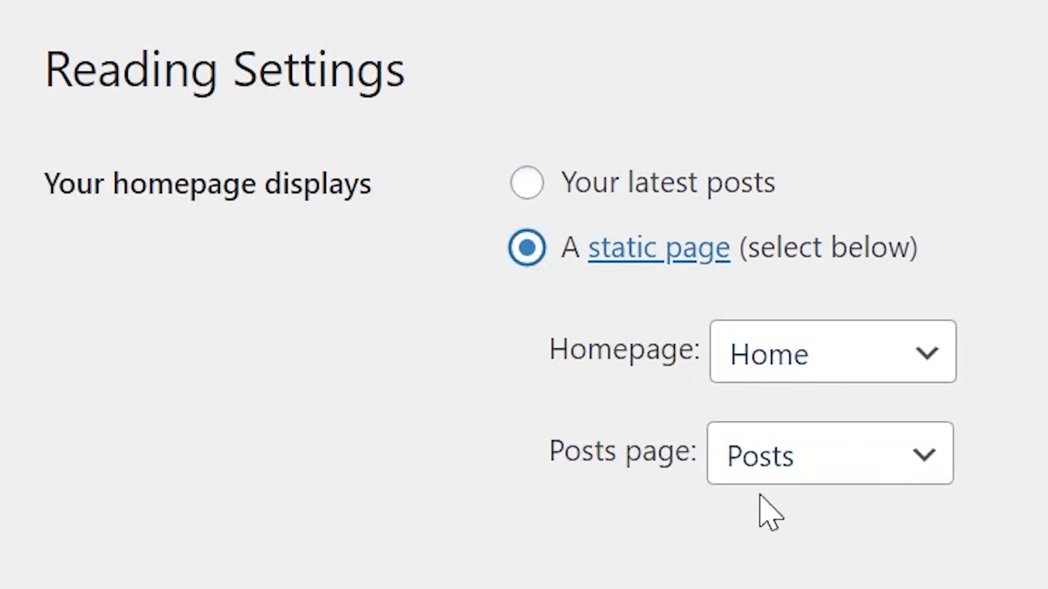
{"action": "mouse_move", "coordinate": [1029, 575]}
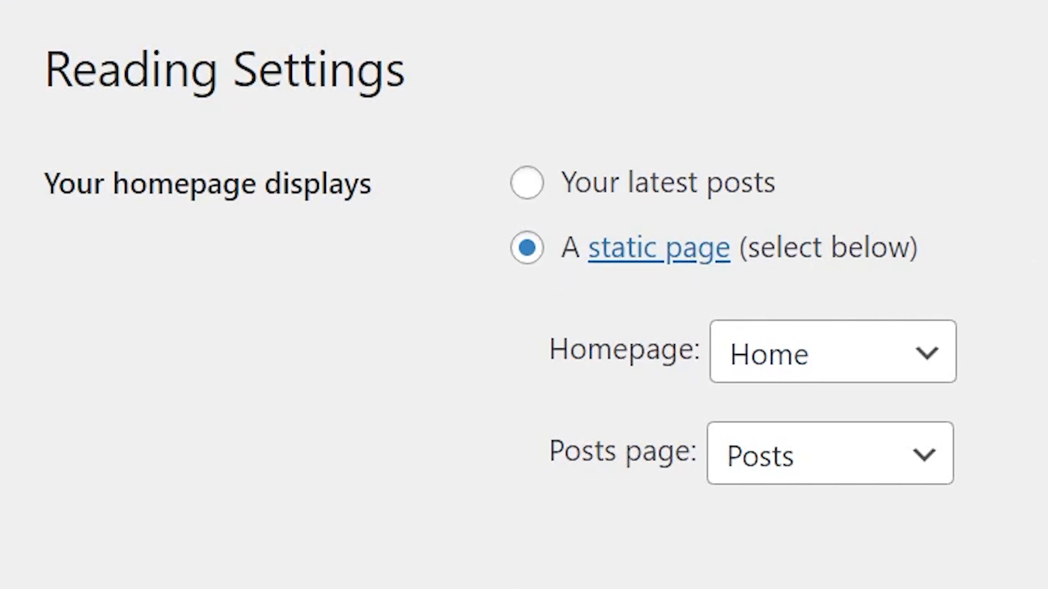
Scroll down to the blog pages count (10 posts) and feed content options.
{"action": "scroll", "scroll_direction": "down", "scroll_amount": 3}
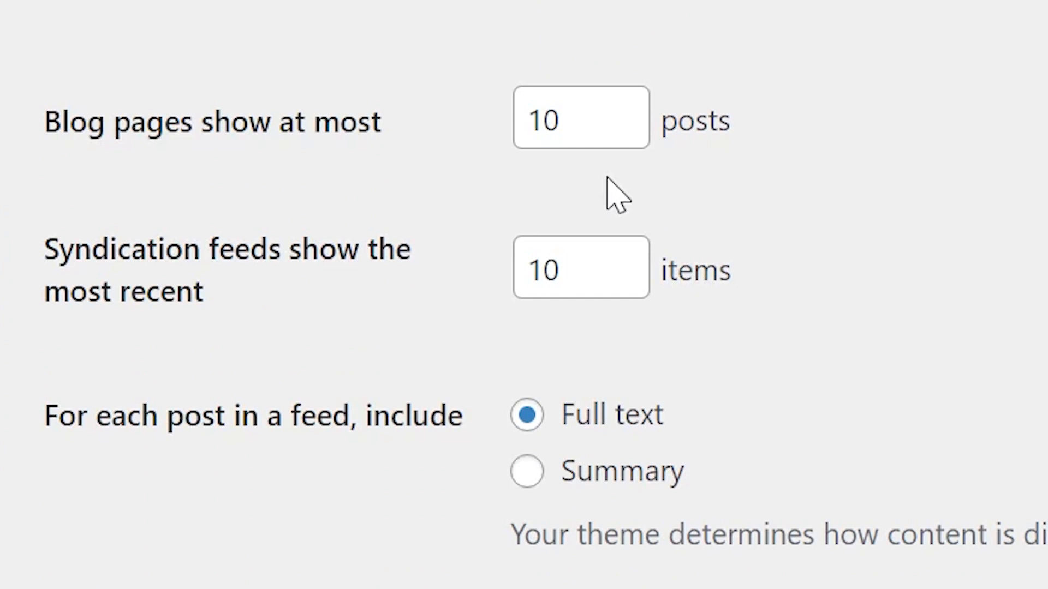
{"action": "mouse_move", "coordinate": [600, 194]}
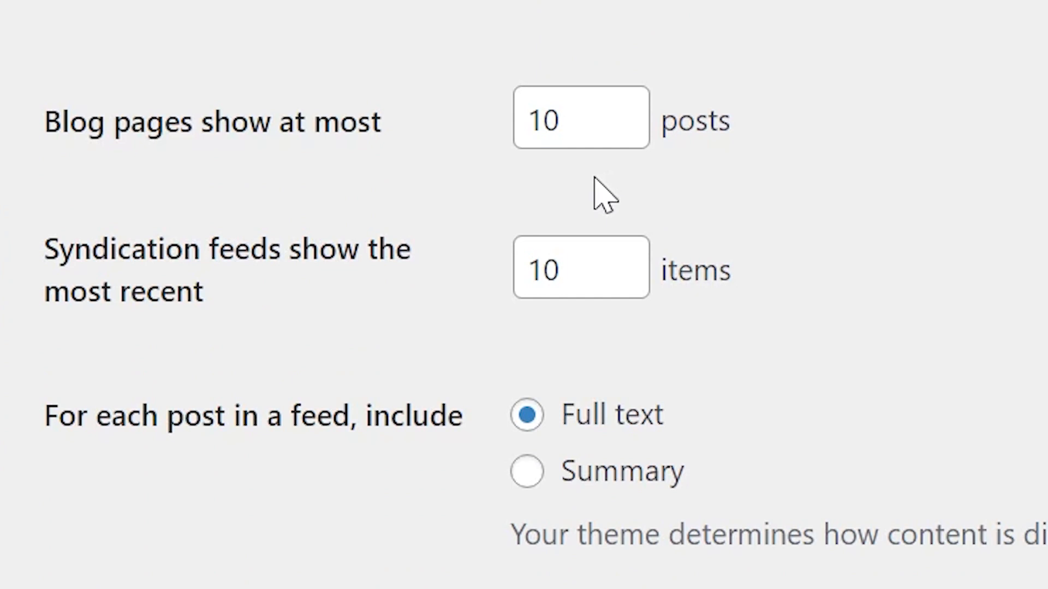
{"action": "mouse_move", "coordinate": [593, 187]}
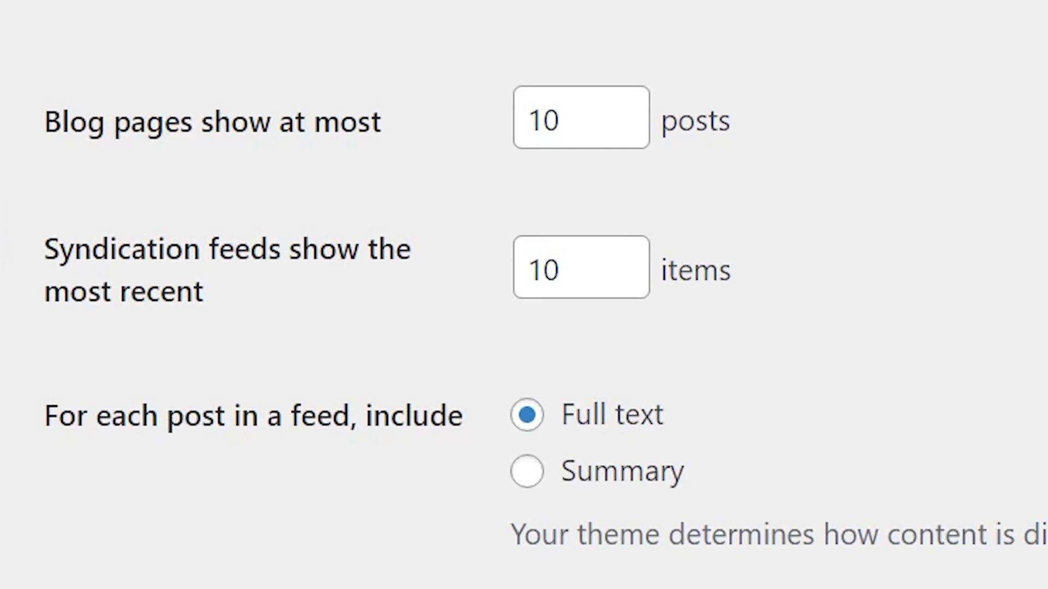
{"action": "mouse_move", "coordinate": [328, 461]}
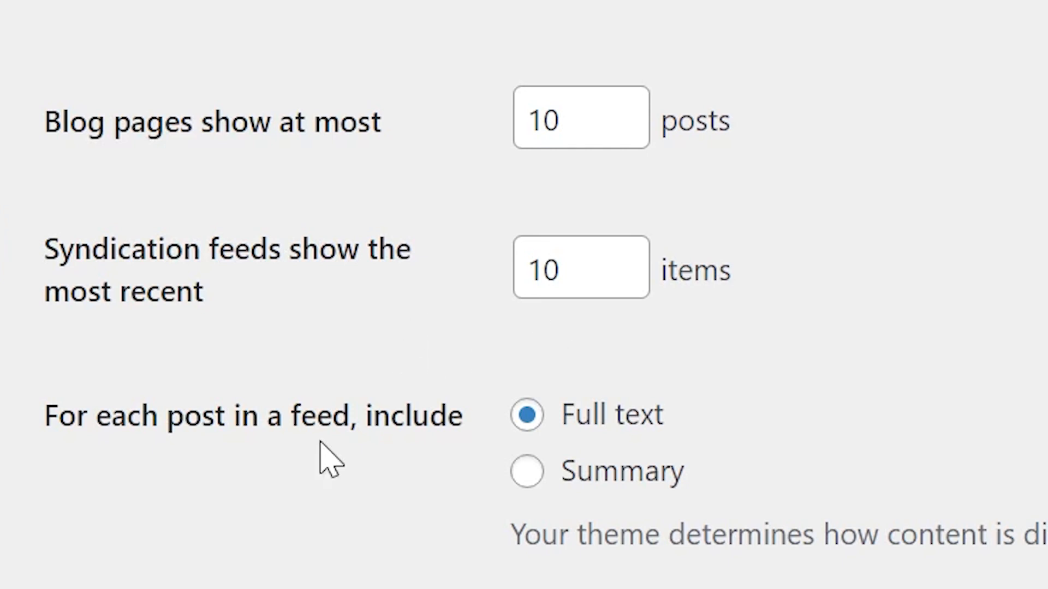
{"action": "mouse_move", "coordinate": [334, 478]}
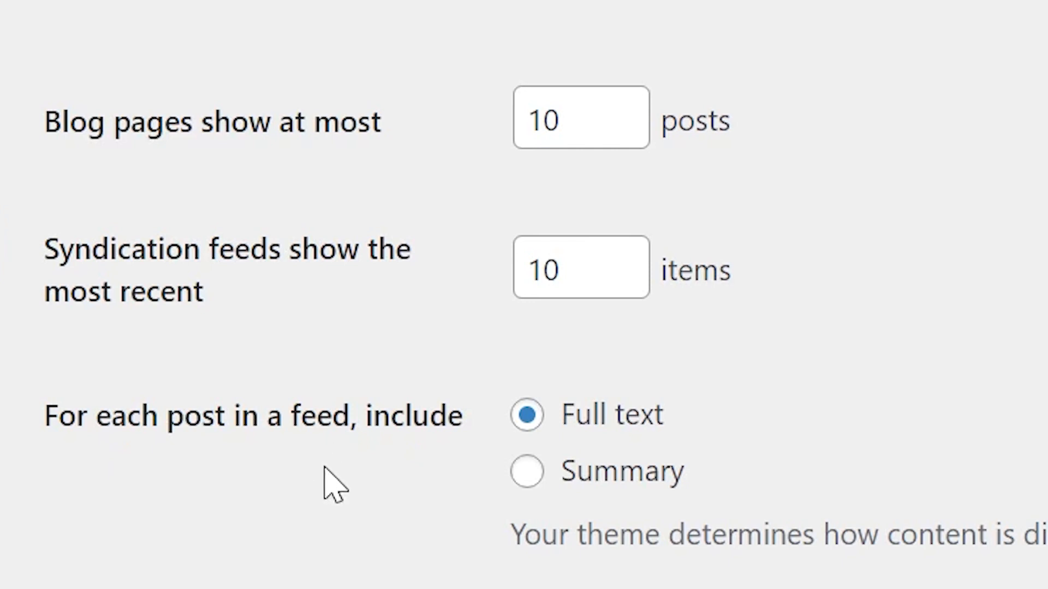
{"action": "mouse_move", "coordinate": [304, 518]}
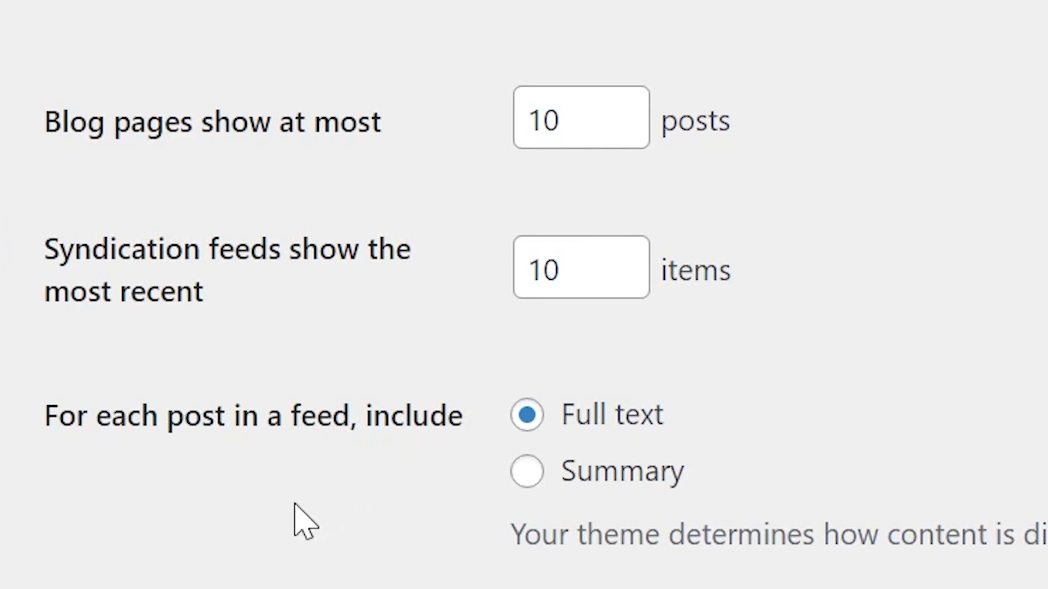
{"action": "mouse_move", "coordinate": [526, 472]}
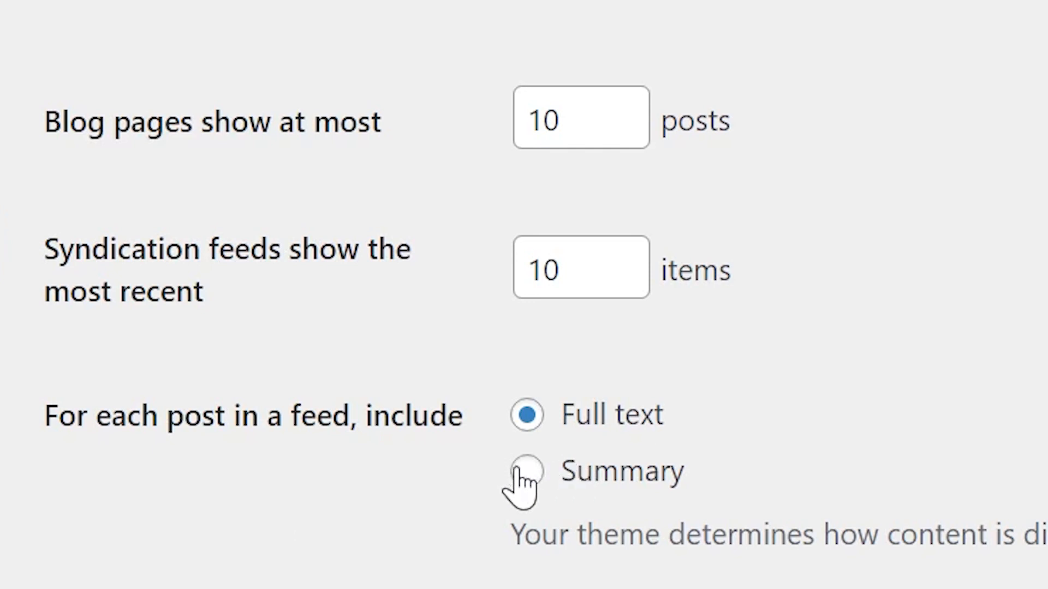
Set feeds to include a Summary of each post instead of full text.
{"action": "left_click", "coordinate": [525, 471]}
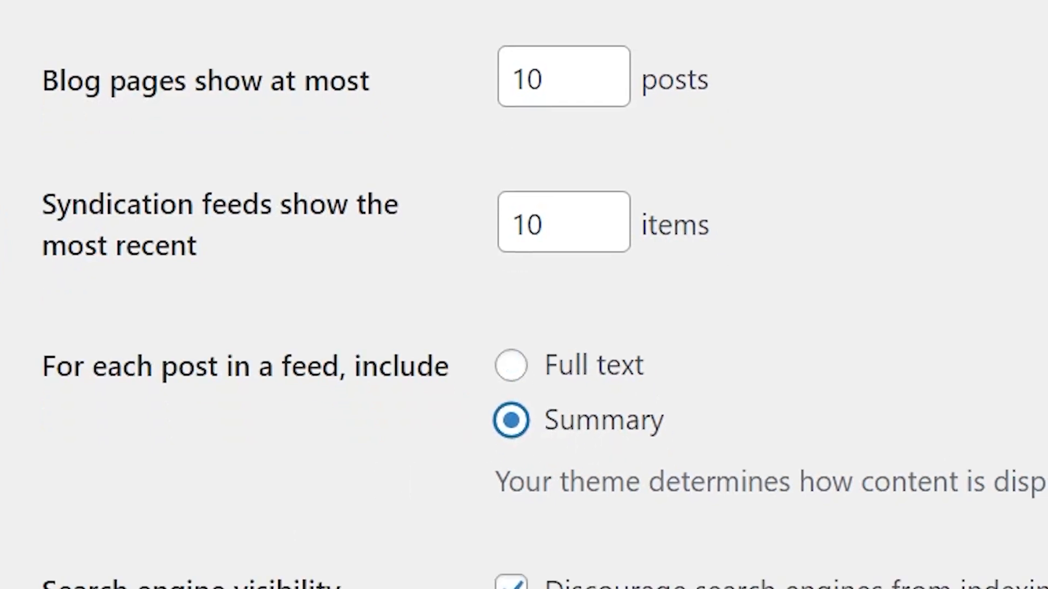
{"action": "scroll", "scroll_direction": "down", "scroll_amount": 3}
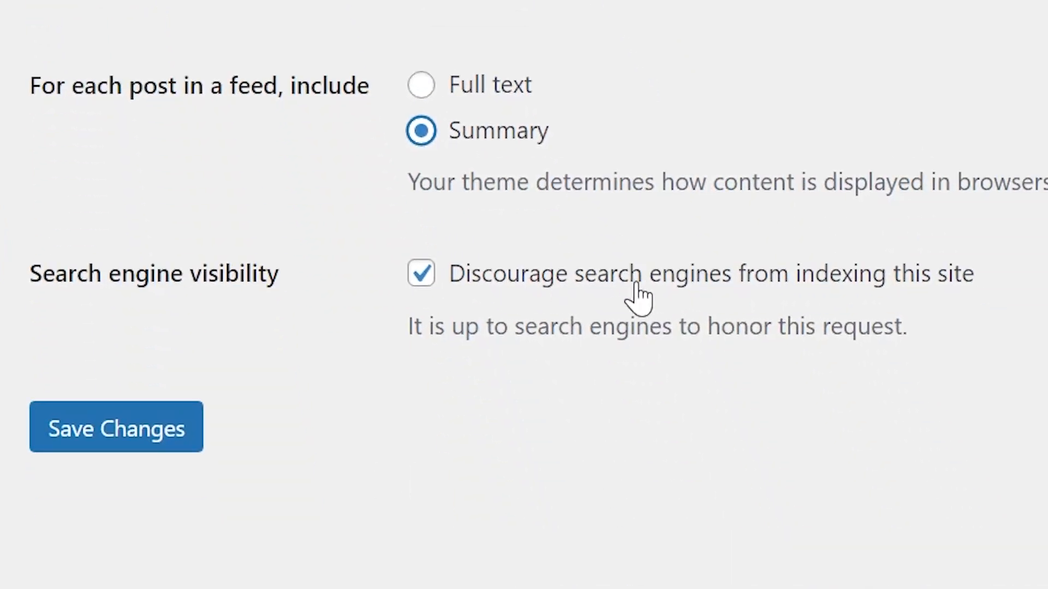
{"action": "mouse_move", "coordinate": [721, 297]}
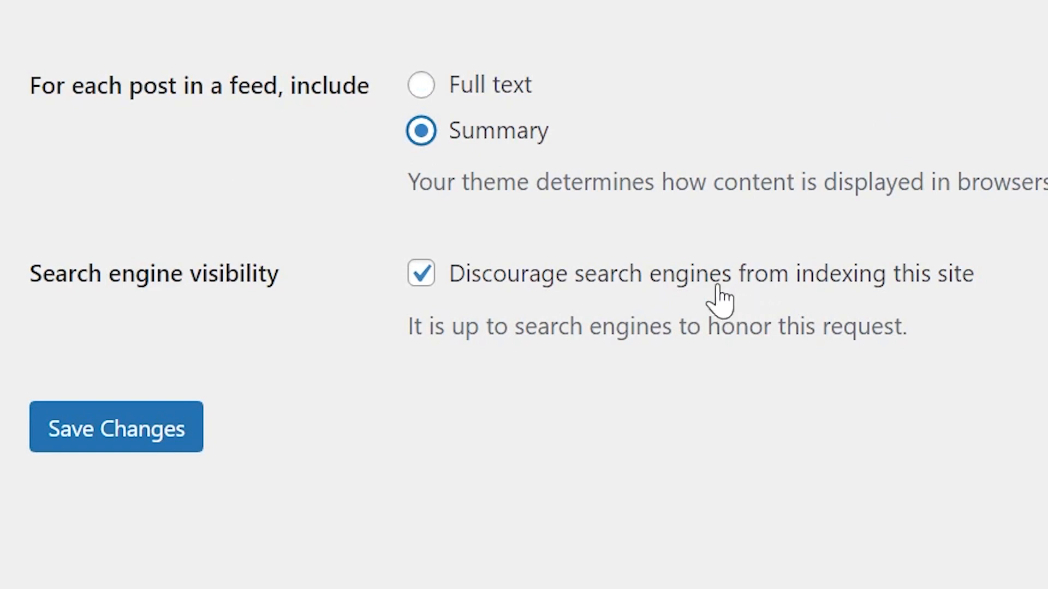
{"action": "mouse_move", "coordinate": [661, 306]}
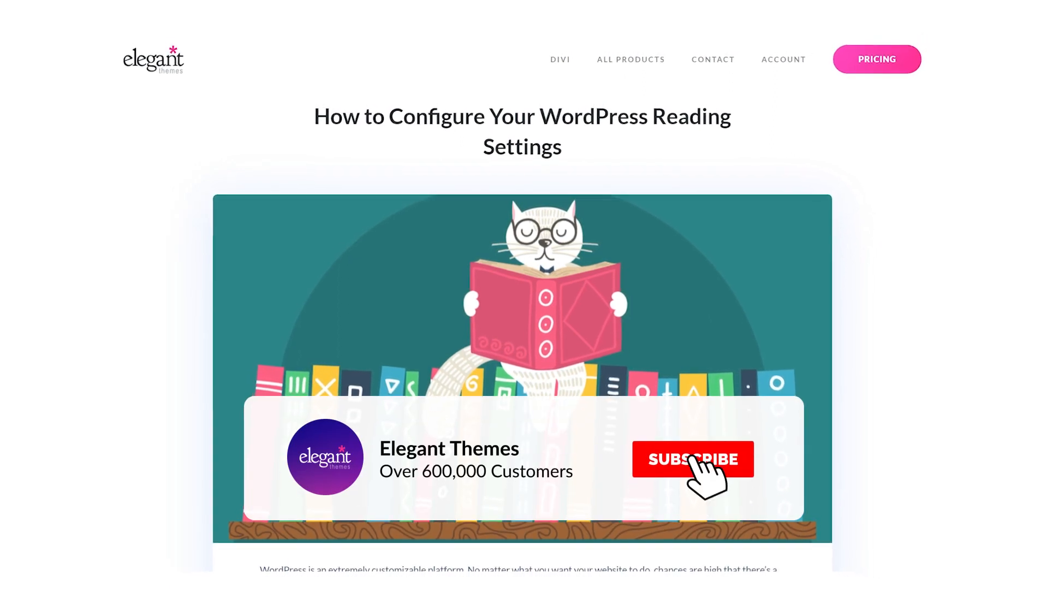
{"action": "left_click", "coordinate": [693, 458]}
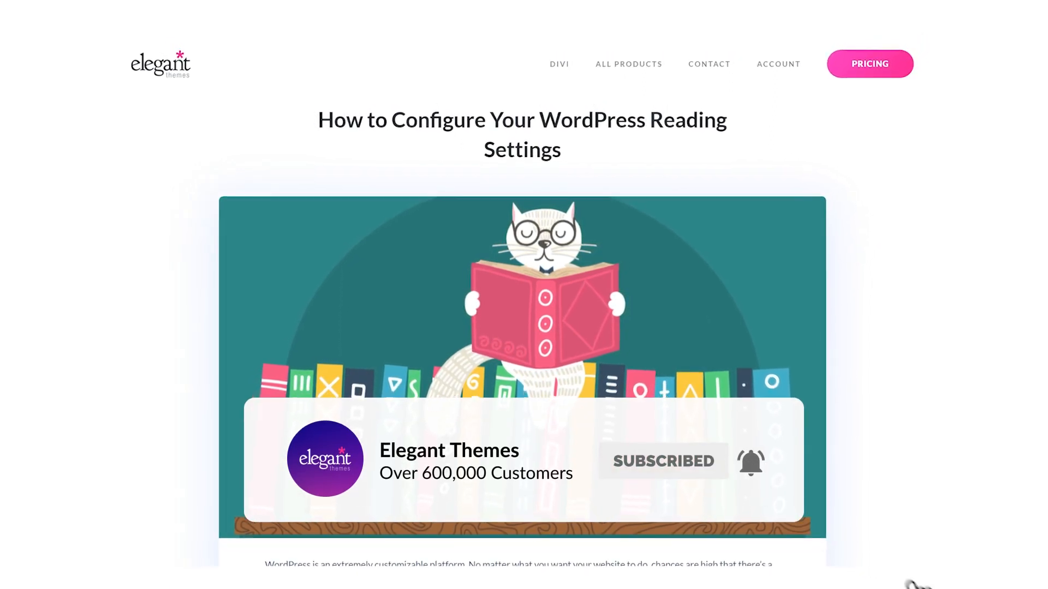